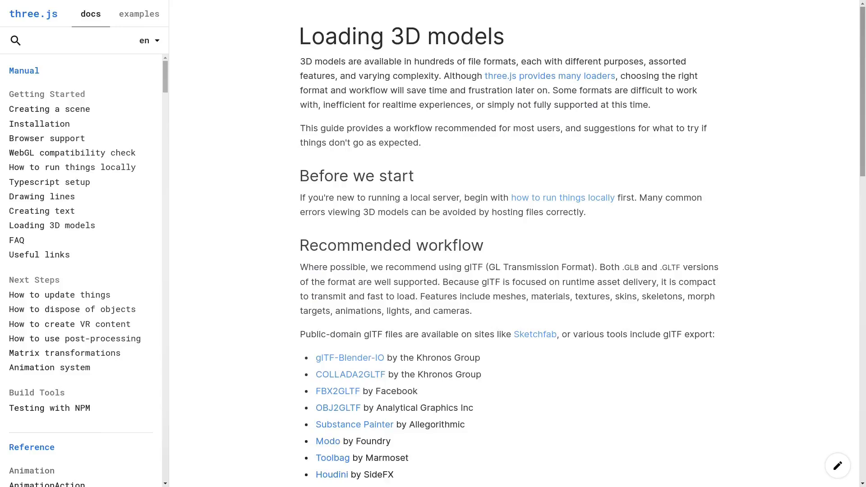
Step: Set a breakpoint at main.js line 91 where the loaded glTF model is traversed
left_click_drag(442, 76, 651, 105)
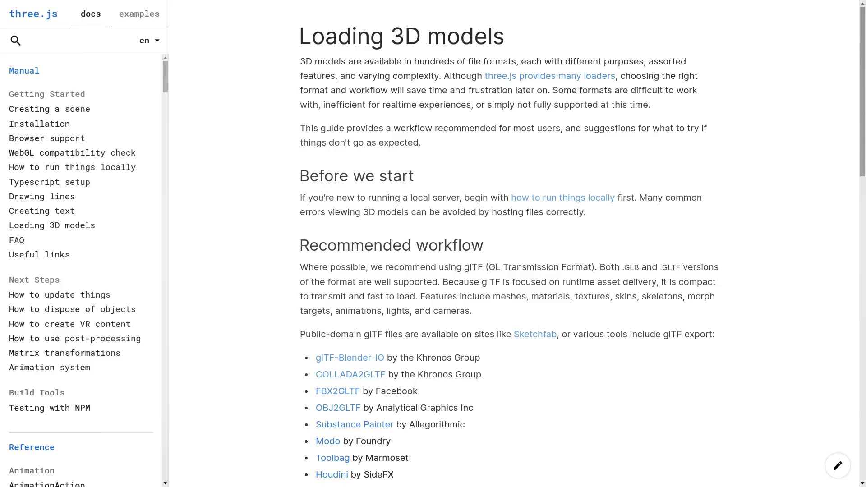
left_click_drag(300, 267, 535, 267)
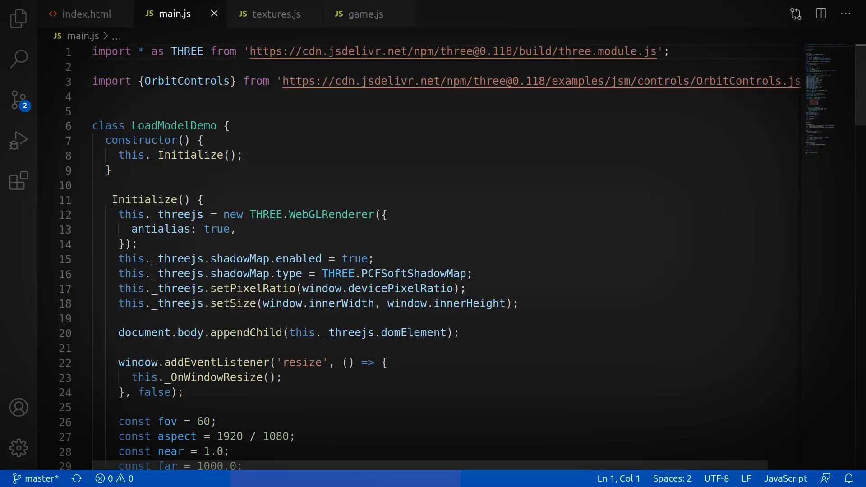
scroll("down", 3)
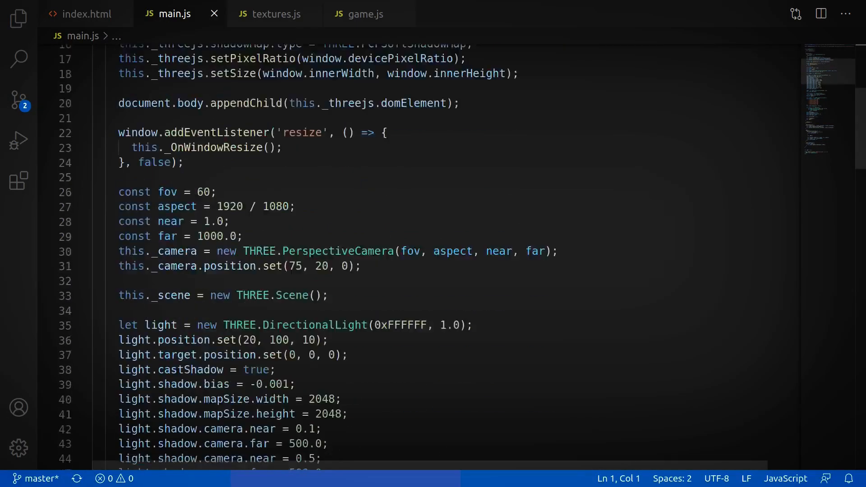
scroll("down", 3)
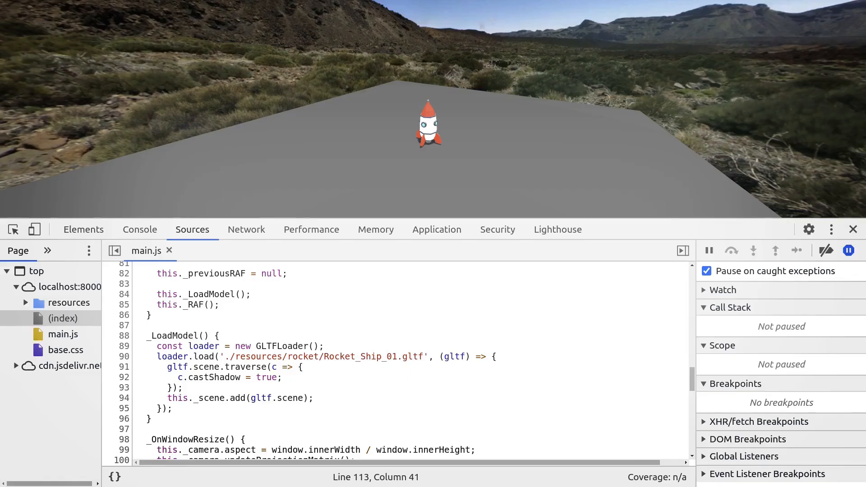
left_click(127, 356)
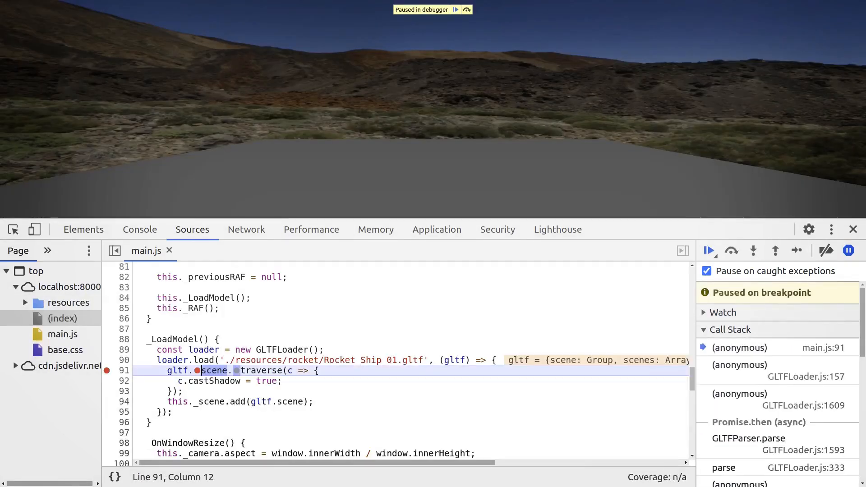
mouse_move(453, 360)
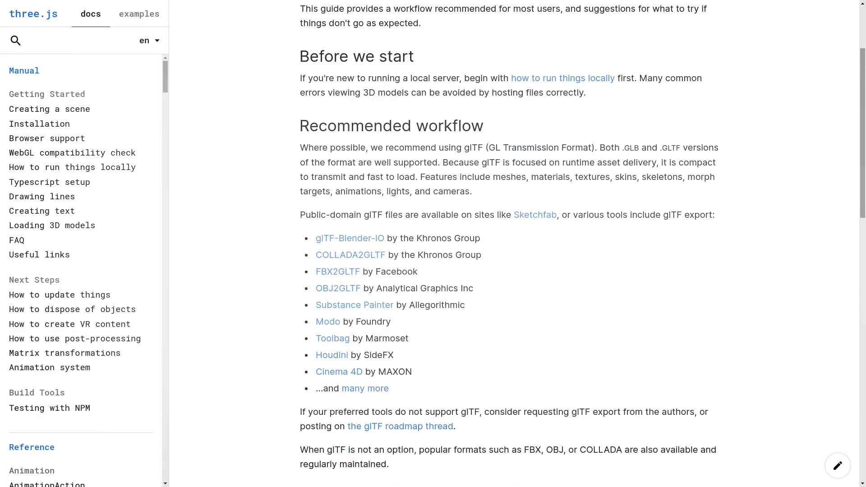
left_click_drag(315, 239, 412, 372)
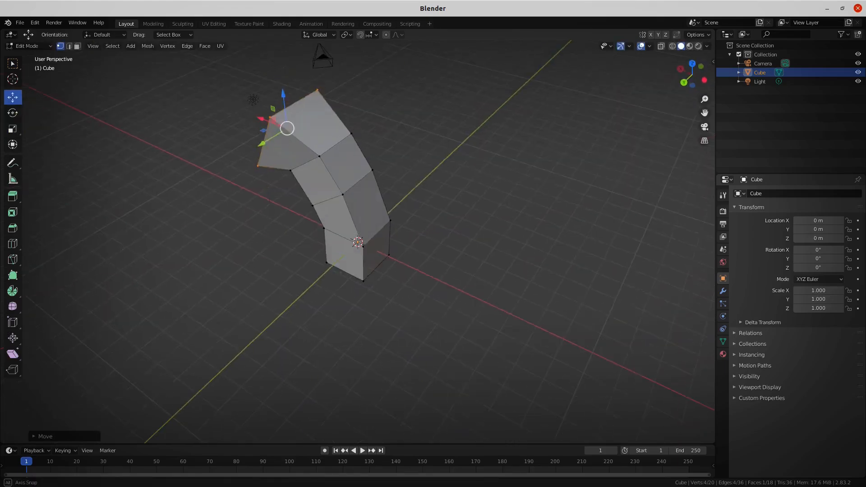
Step: Confirm the extruded mesh end, then choose an export format from the File menu
left_click(13, 113)
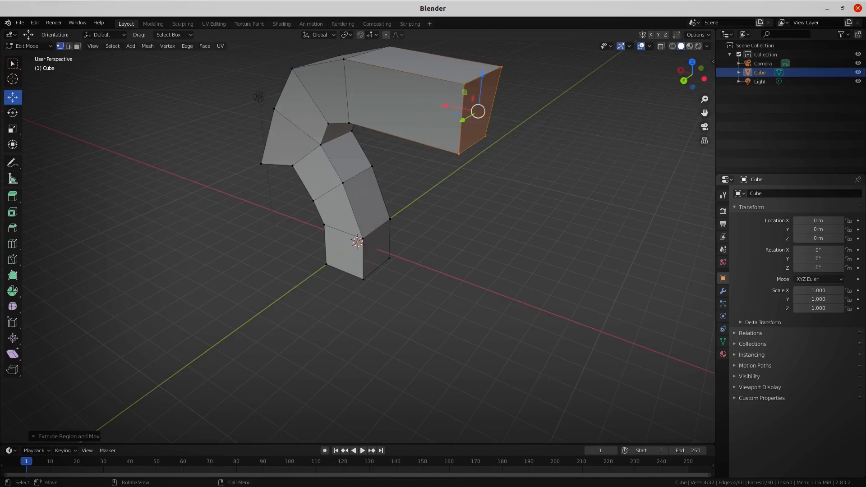
left_click(19, 23)
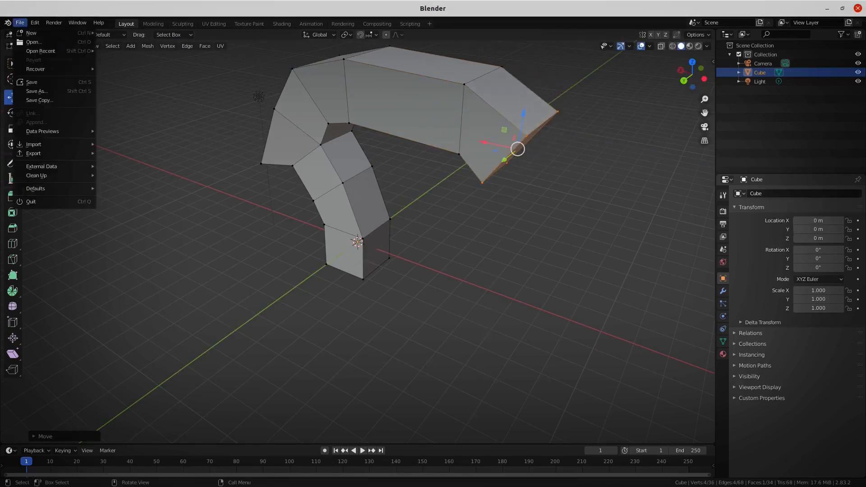
mouse_move(34, 153)
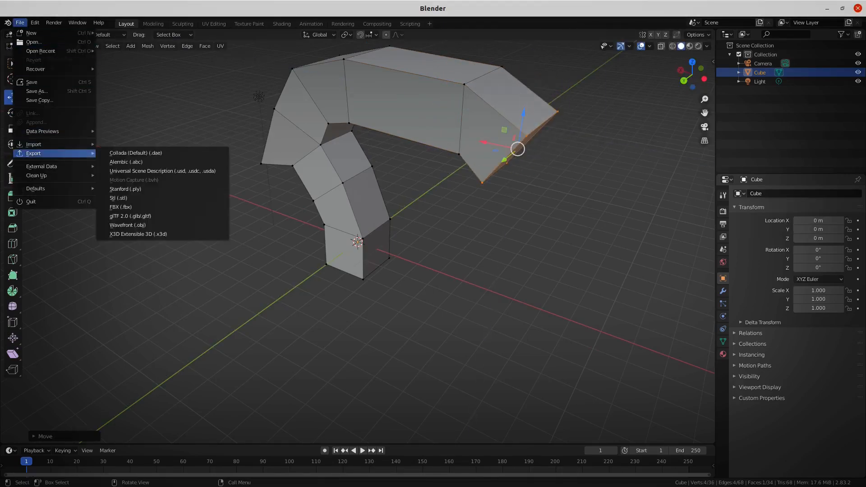
left_click(130, 216)
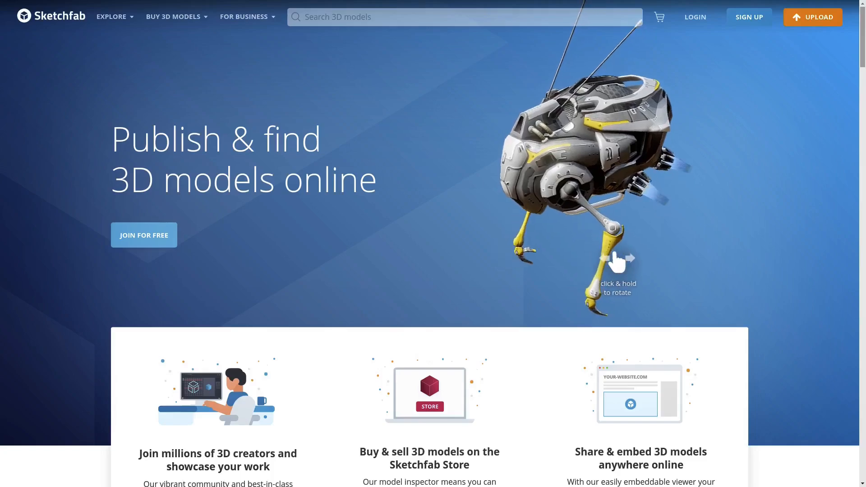
Step: Search Sketchfab for 'bird', filter to Downloadable, and open Low Poly Bird (Animated)
type("bird")
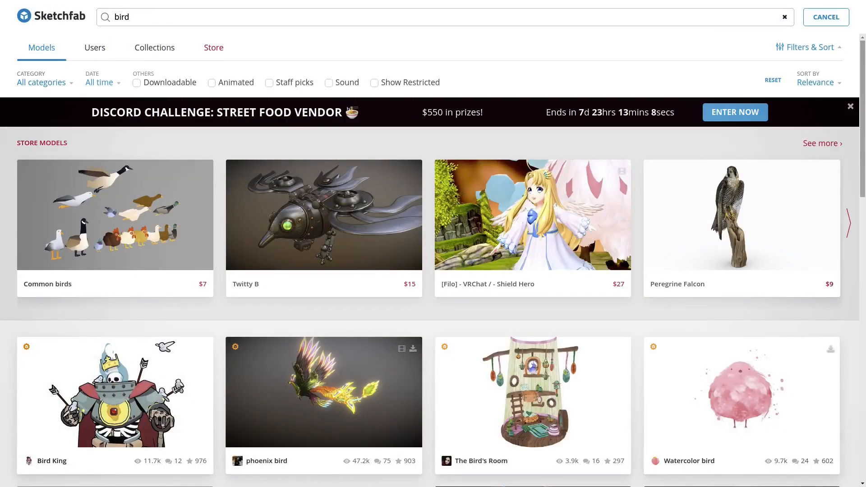
left_click(137, 82)
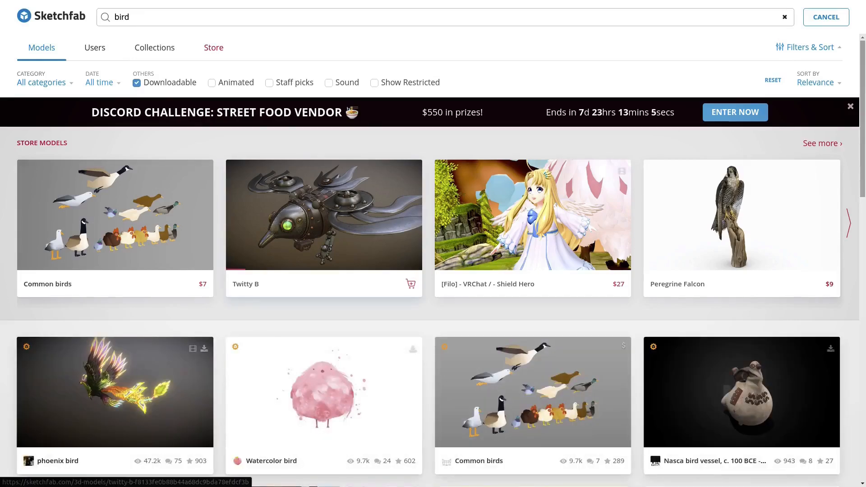
scroll("down", 3)
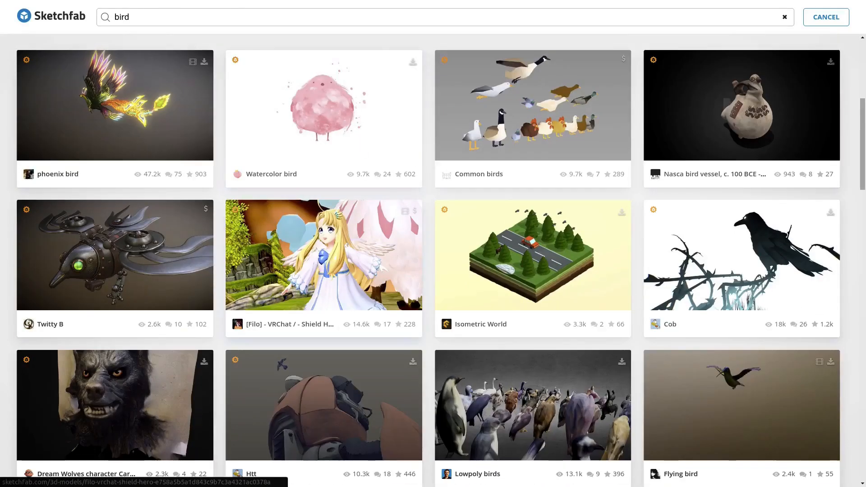
scroll("down", 3)
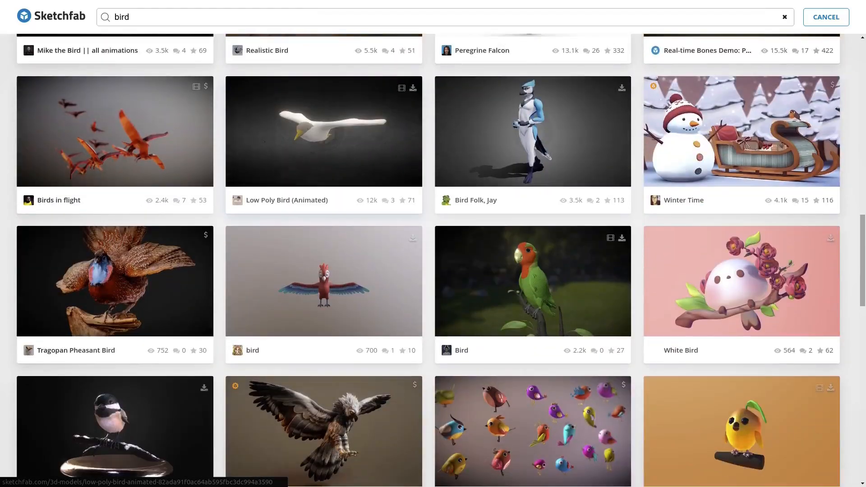
left_click(532, 131)
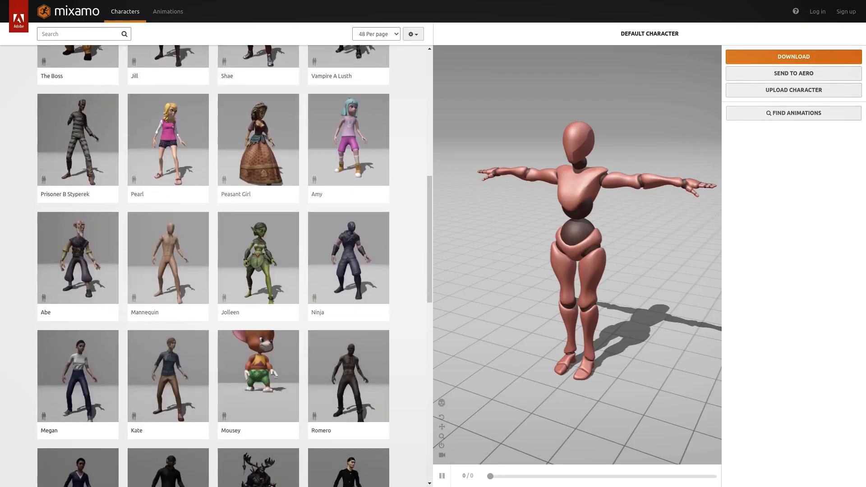
Step: Preview the Ninja character, then the Pumpkinhulk L Shaw character
left_click(348, 141)
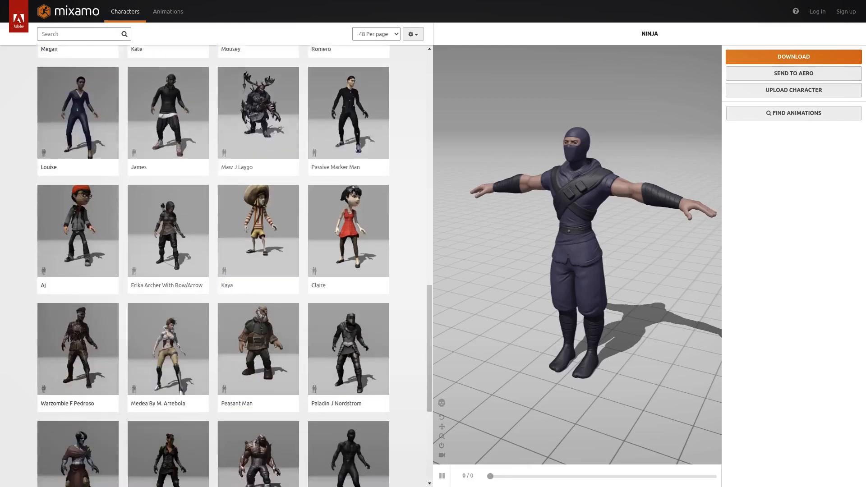
left_click(258, 254)
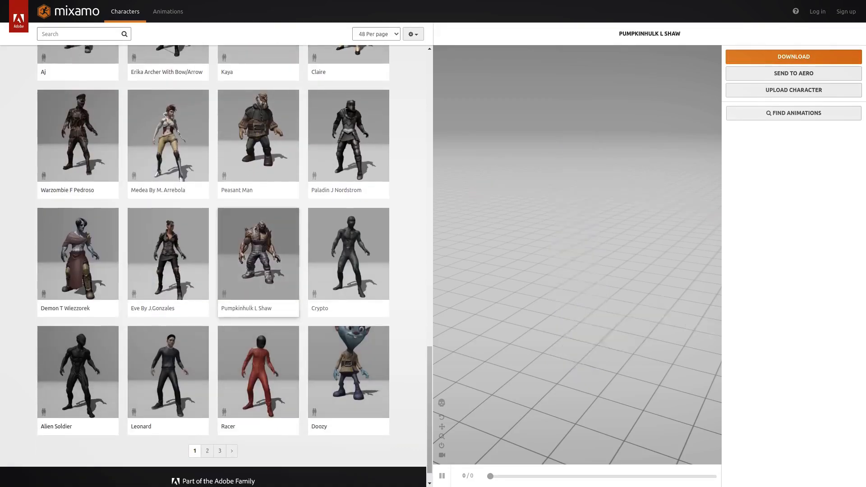
left_click(258, 253)
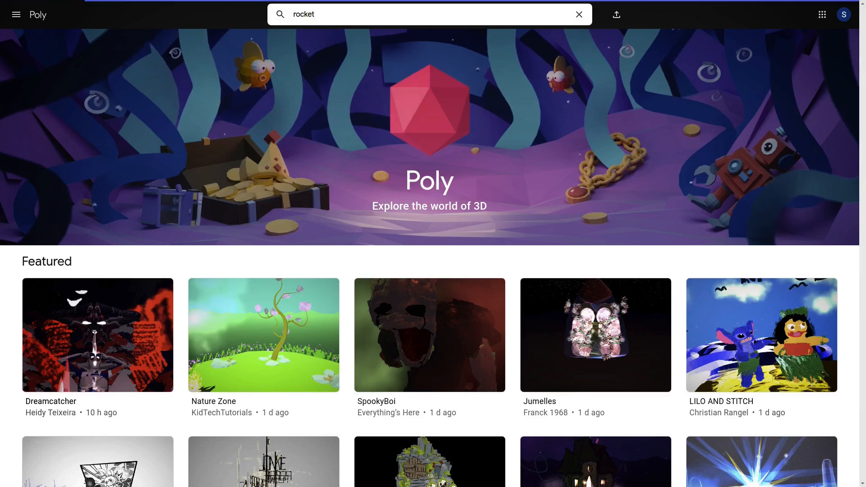
Step: Run the 'rocket' search on Poly and open one of the rocket results
key("Enter")
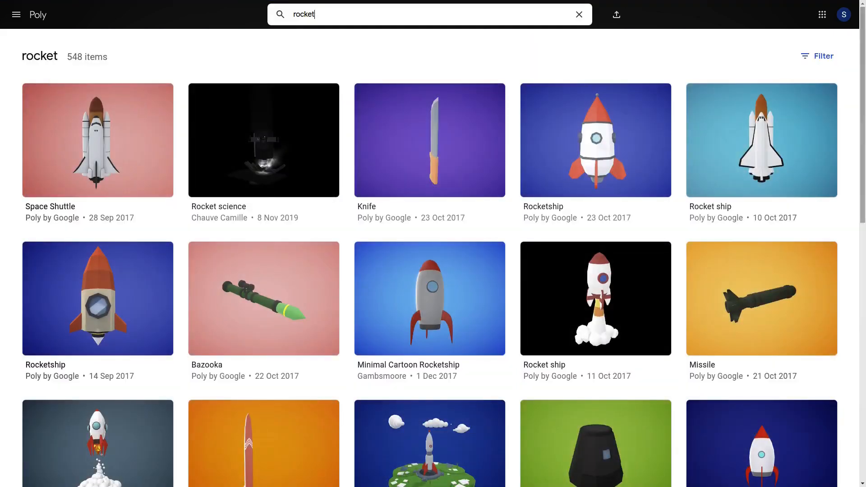
left_click(595, 140)
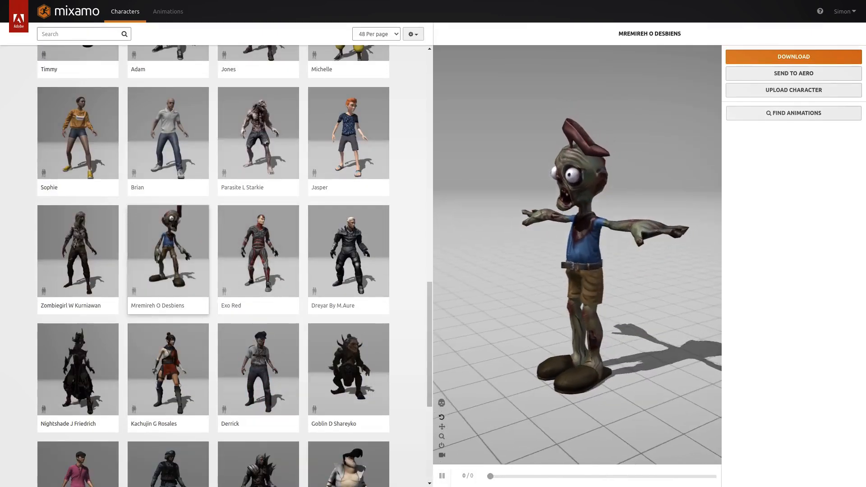
Step: Download the zombie as FBX in T-pose, then again with the Hip Hop Dancing animation with skin
left_click(793, 56)
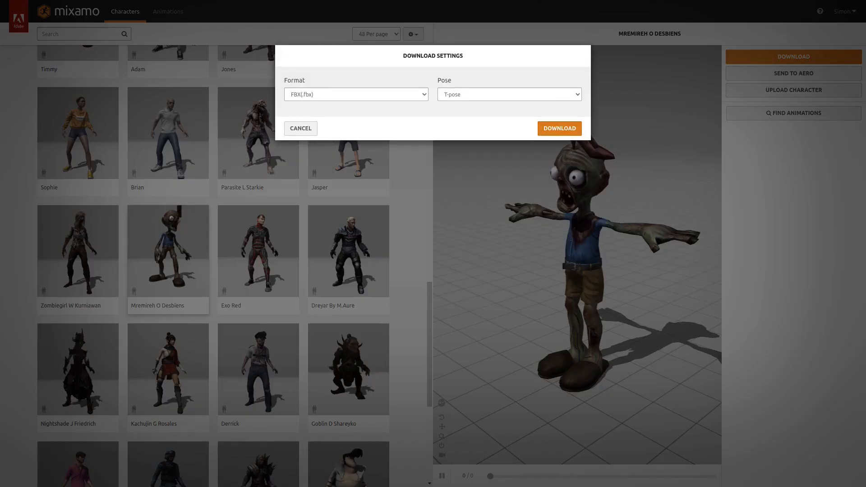
left_click(559, 128)
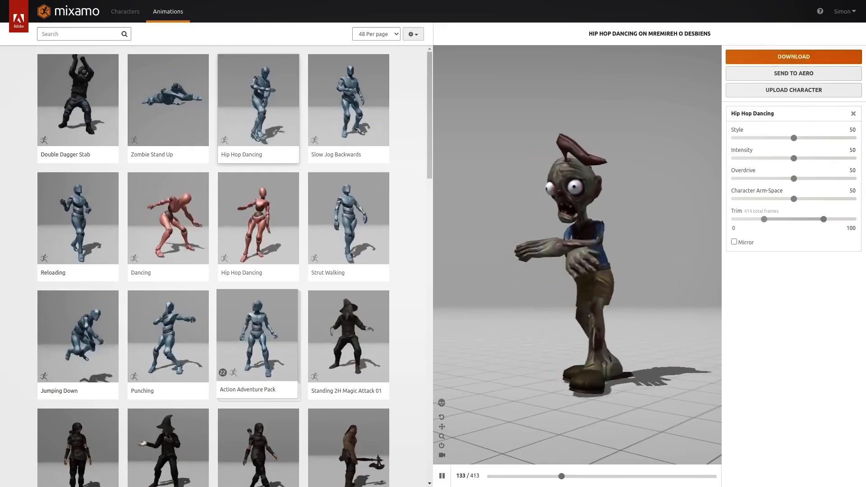
left_click(793, 56)
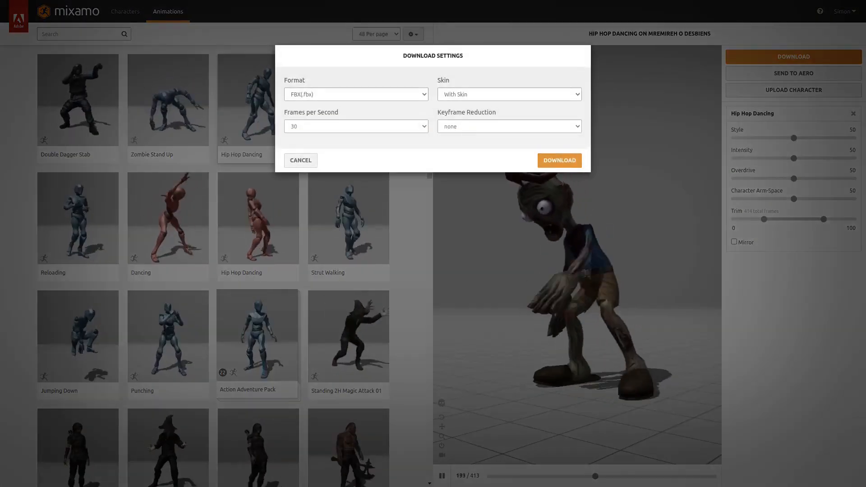
left_click(508, 94)
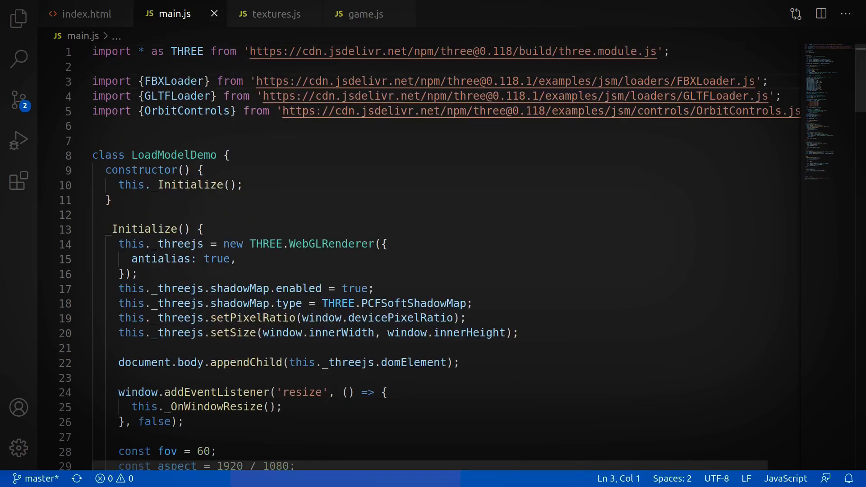
Step: Add FBXLoader and GLTFLoader CDN imports at the top of main.js next to OrbitControls
left_click(94, 96)
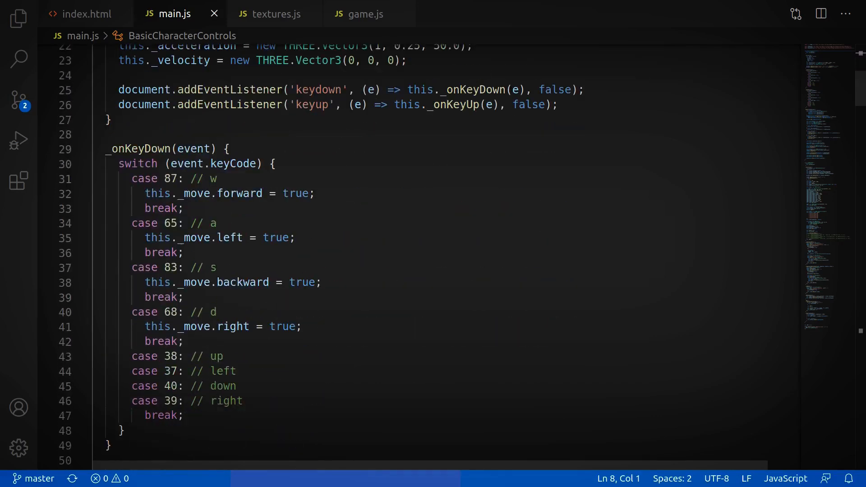
double_click(139, 109)
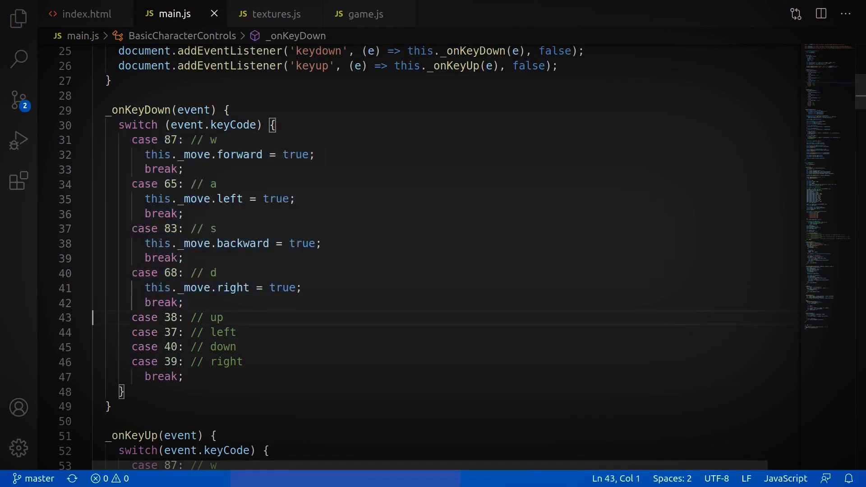
scroll("down", 3)
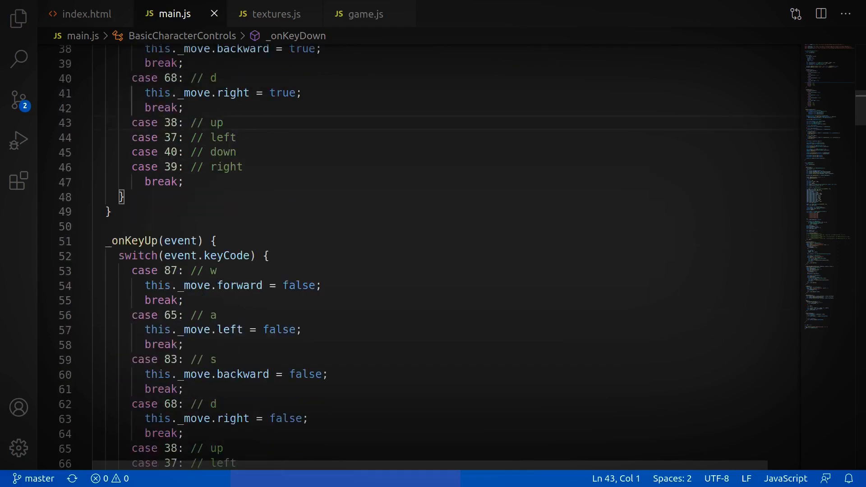
scroll("down", 3)
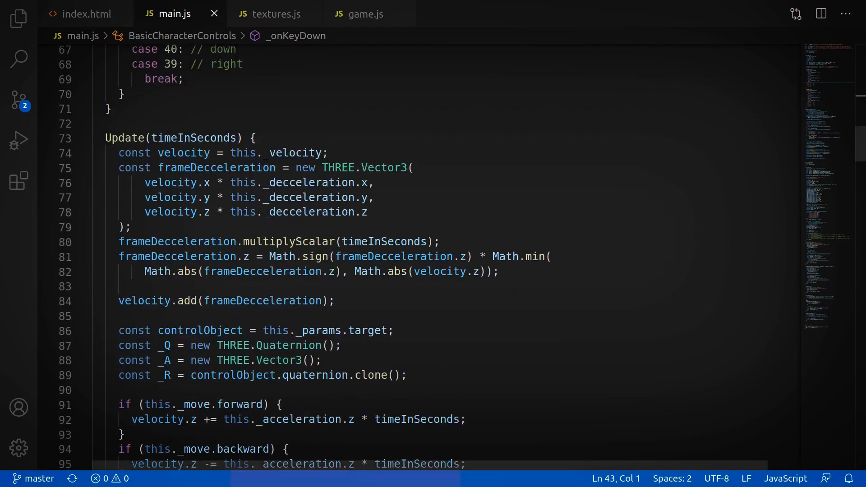